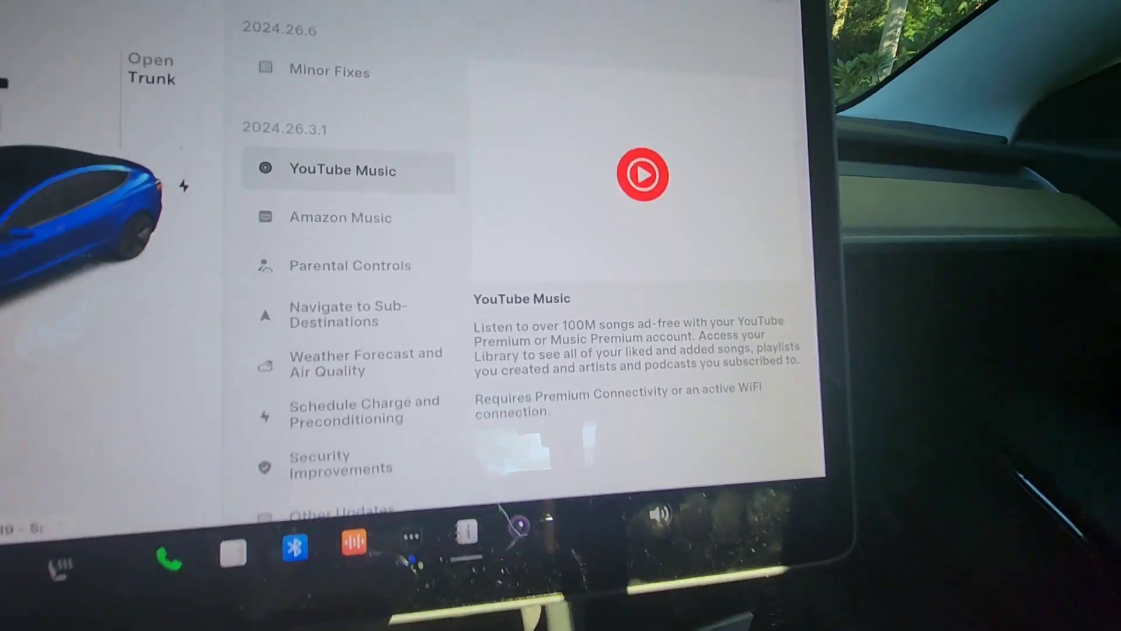
- Show the Amazon Music entry under the 2024.26.3.1 release notes
left_click(369, 207)
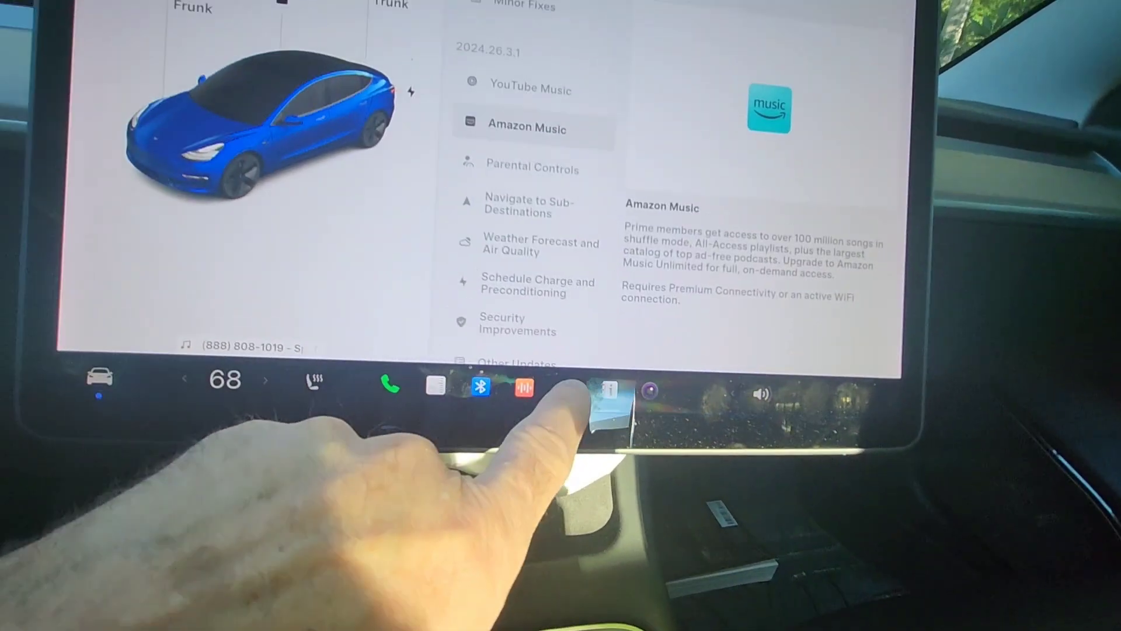
left_click(609, 392)
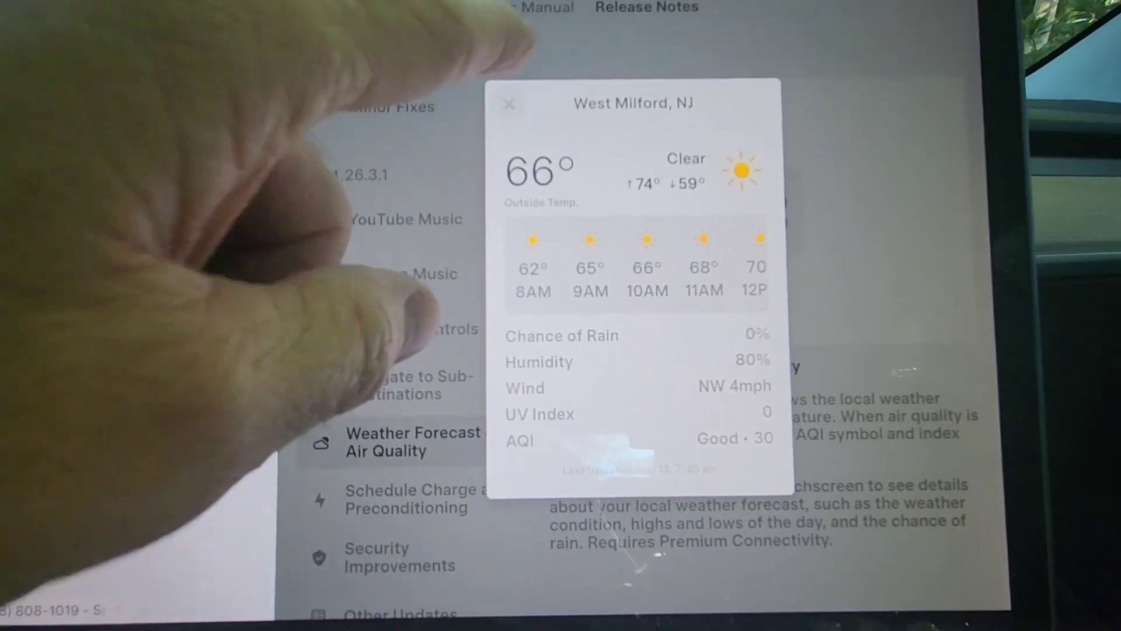
- Close the weather forecast popup after viewing the hourly forecast
left_click(509, 104)
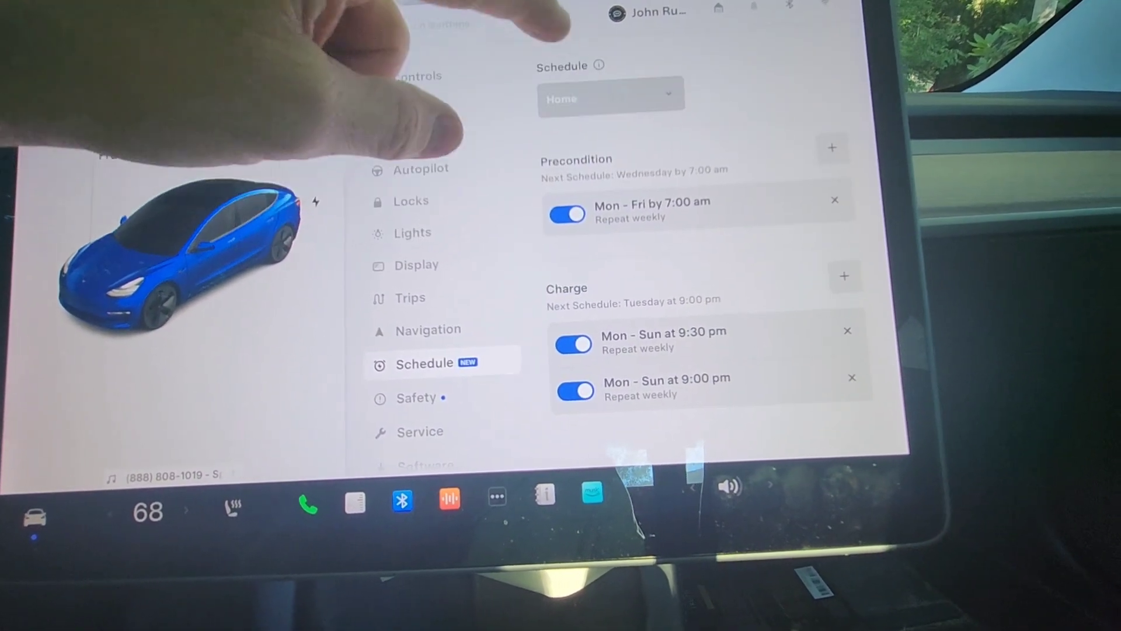
- View the weekday Precondition and nightly Charge entries on the Schedule page
left_click(611, 98)
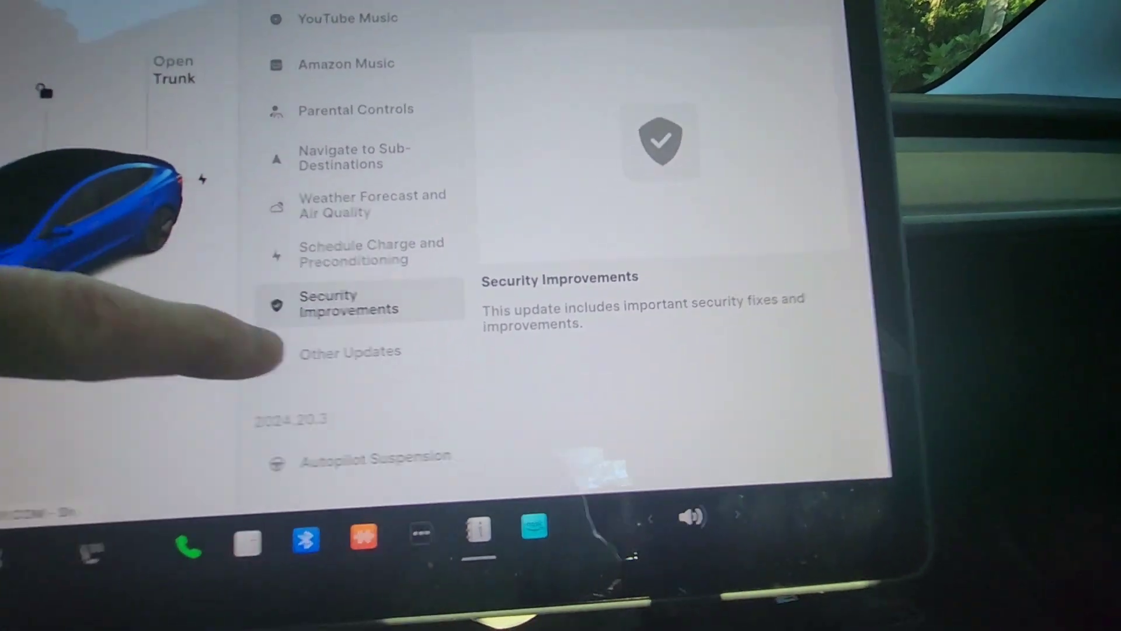
- Show the Other Updates release note after Security Improvements
left_click(349, 352)
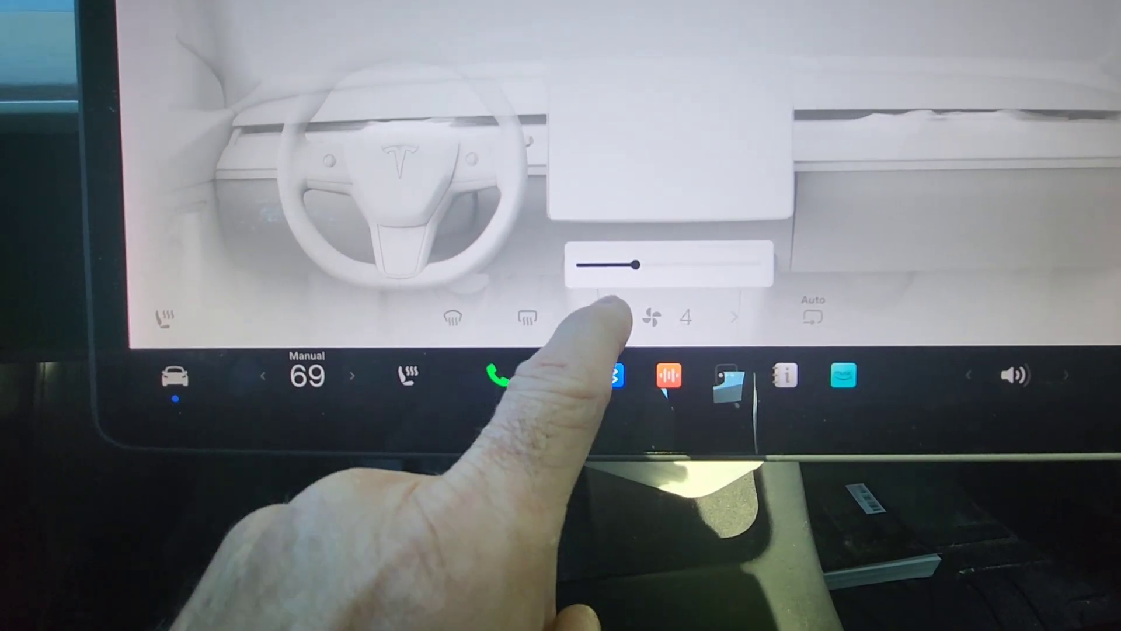
- Set the cabin fan speed to 4 on the climate panel slider
left_click(733, 315)
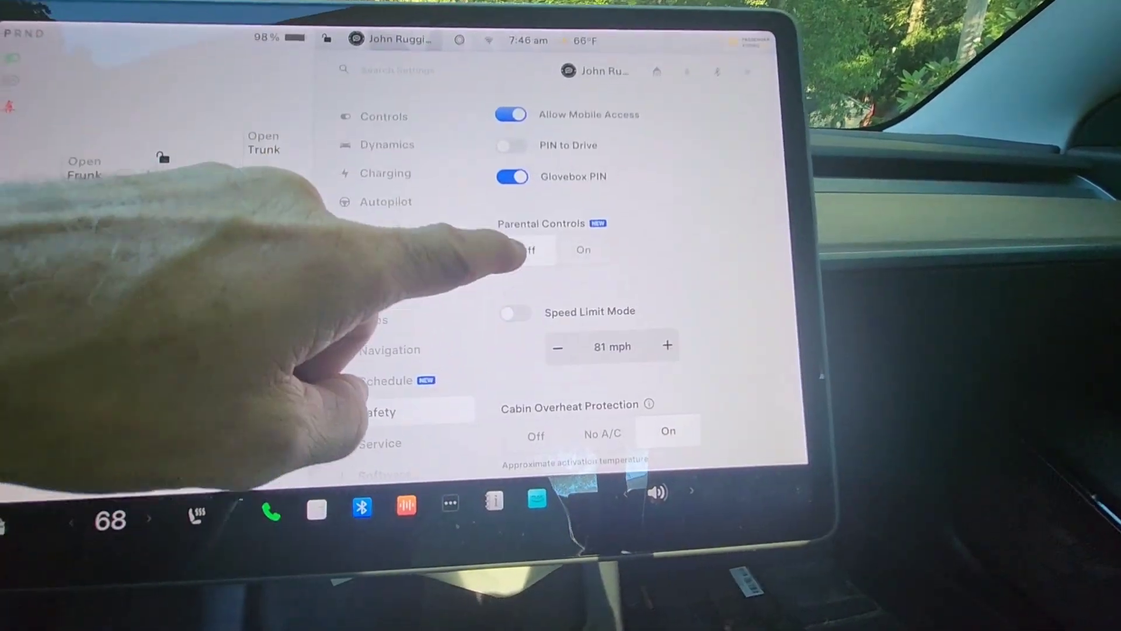
- Scroll the Safety settings to Automatic 911 Call, Park Assist Chimes, Gear Chimes and Joe Mode
scroll("down", 3)
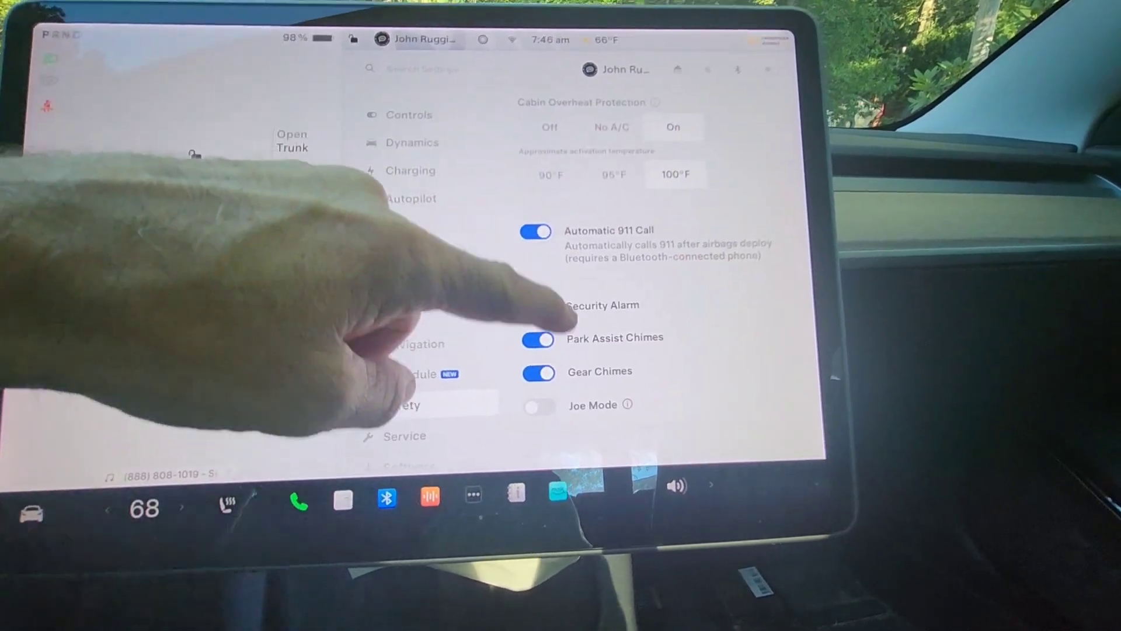